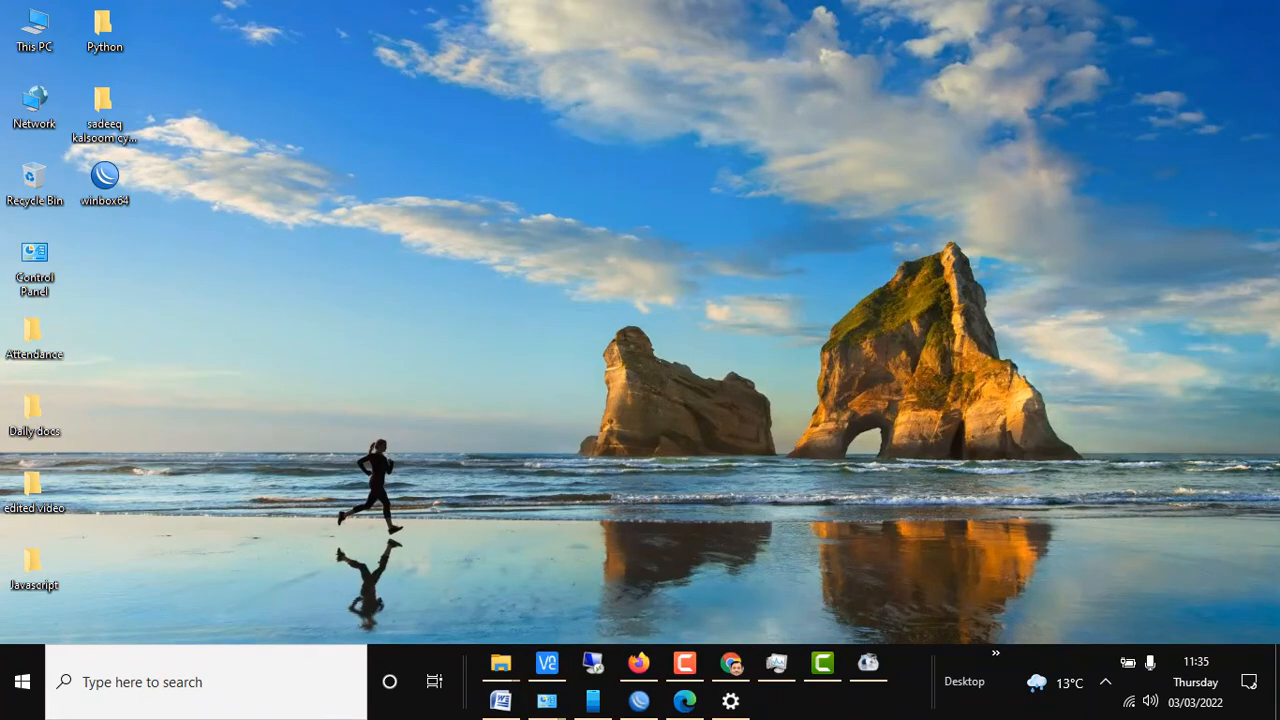
Step: Launch Device Manager from the taskbar search box
type("dde")
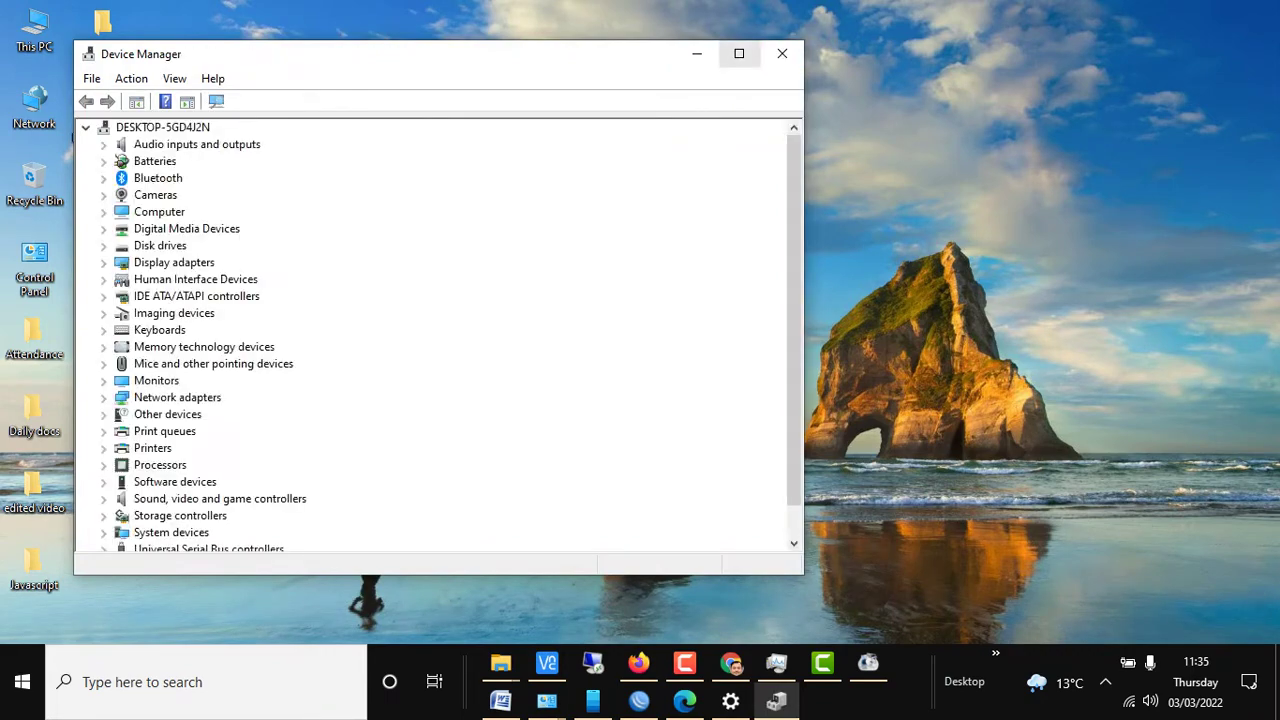
Step: Maximize the window and expand Keyboards to reveal Standard PS/2 Keyboard
left_click(740, 52)
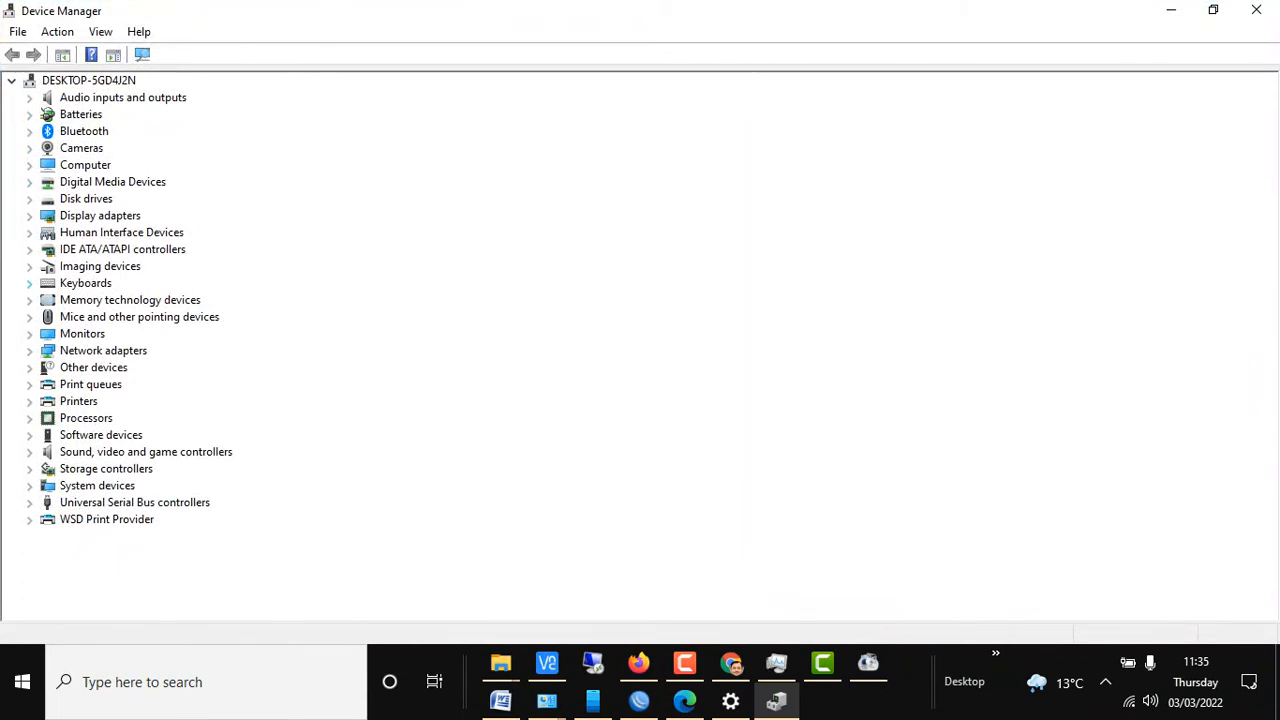
left_click(28, 284)
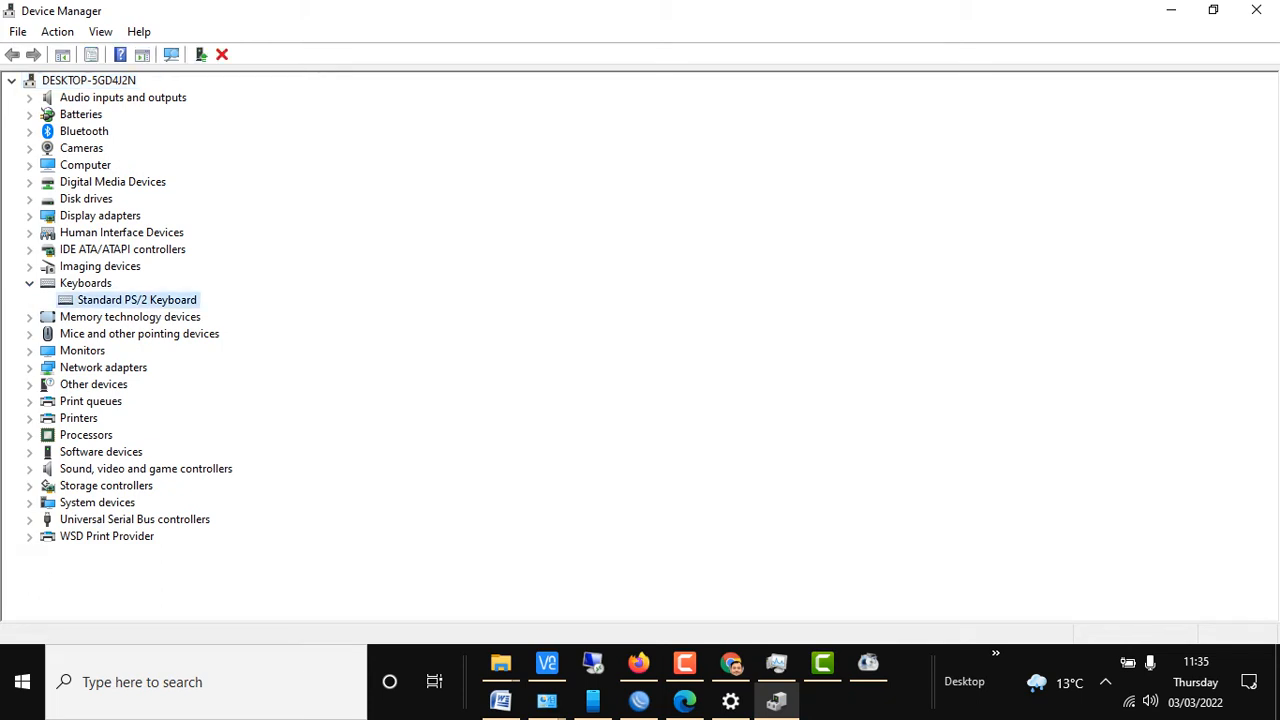
right_click(136, 300)
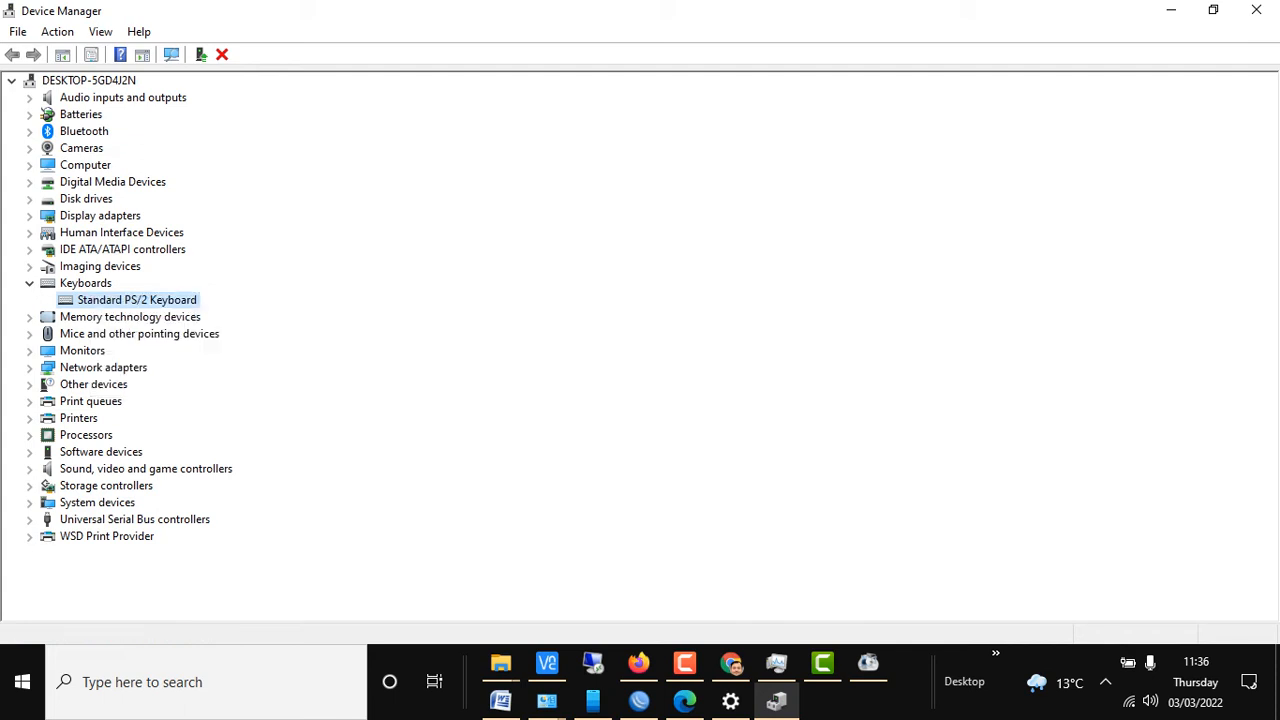
mouse_move(1170, 10)
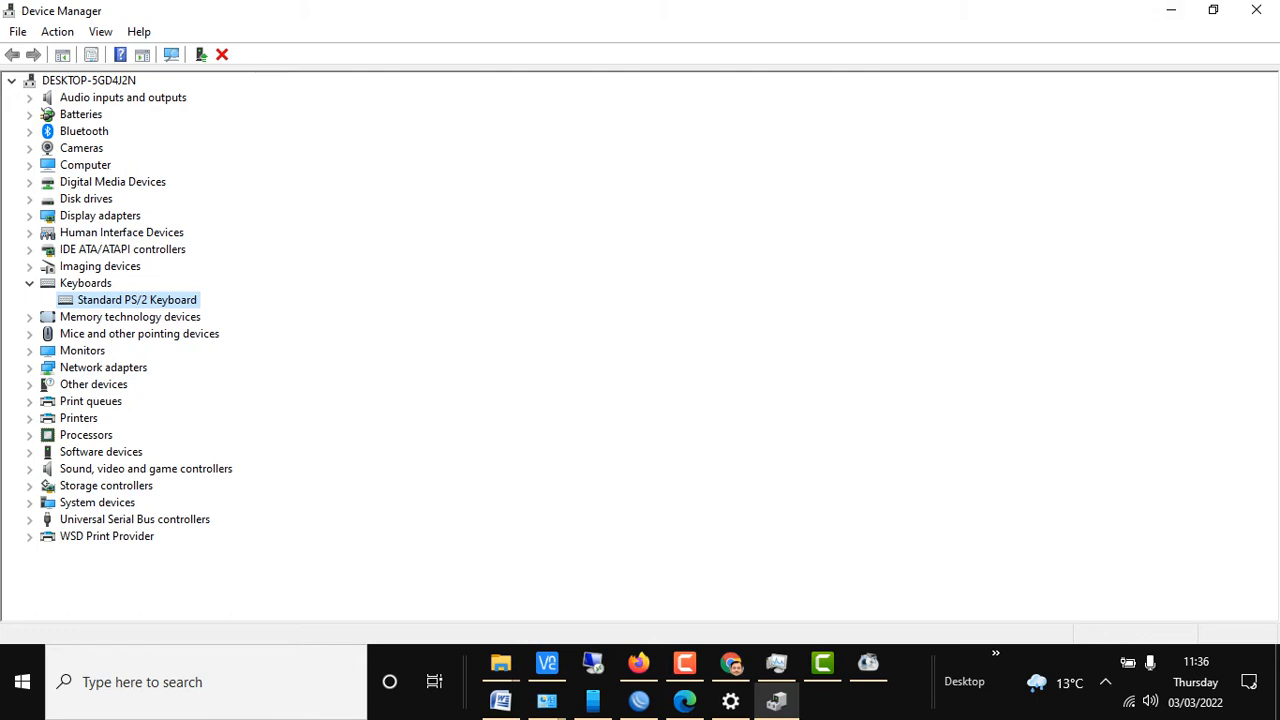
left_click(16, 680)
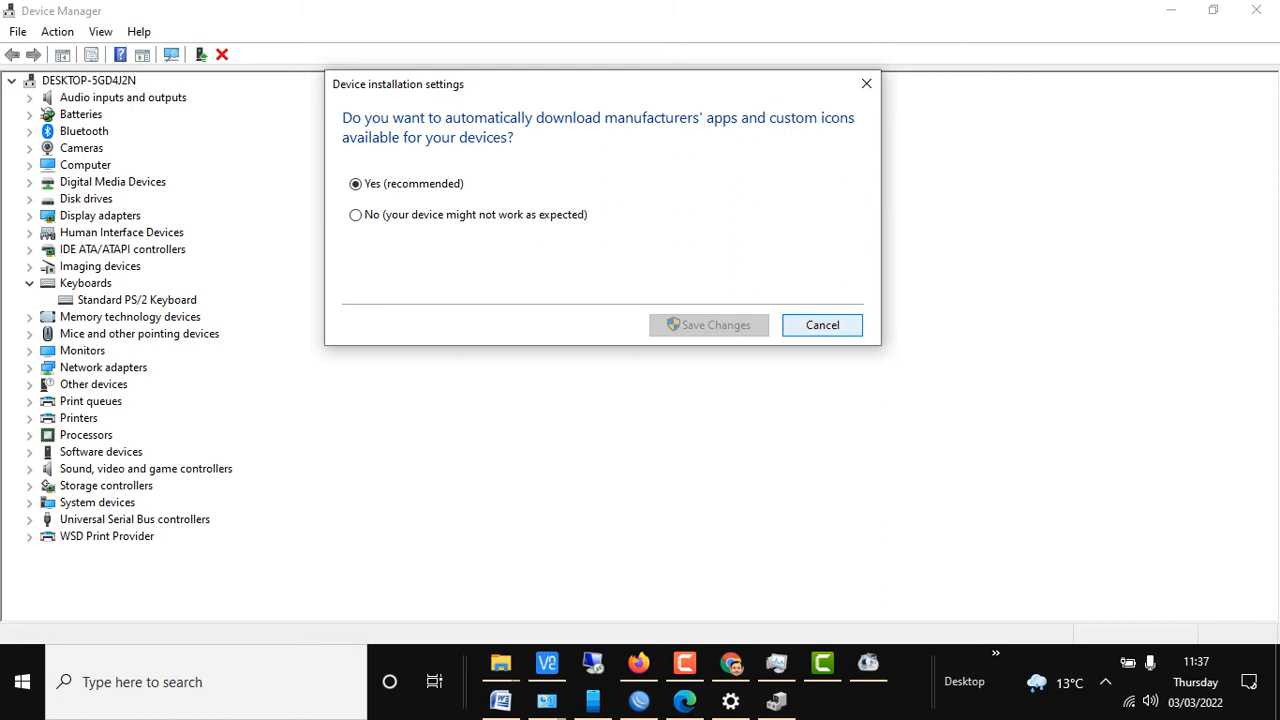
left_click(822, 324)
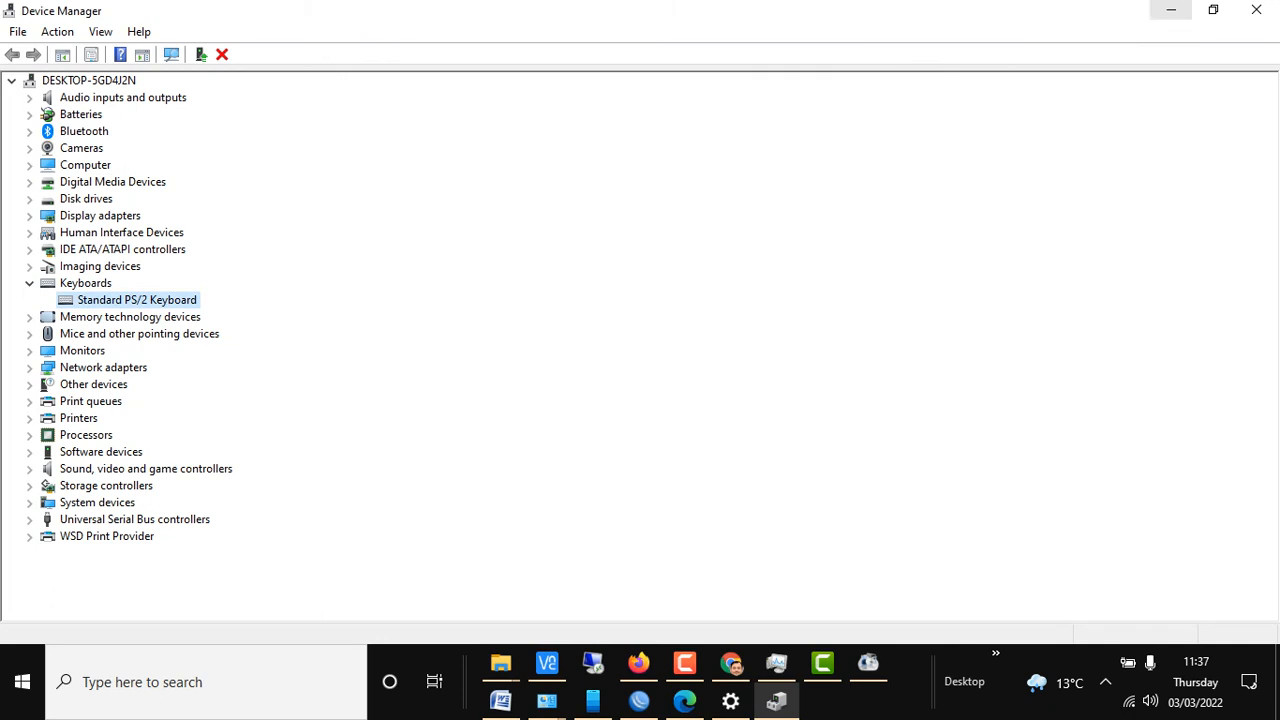
mouse_move(1170, 8)
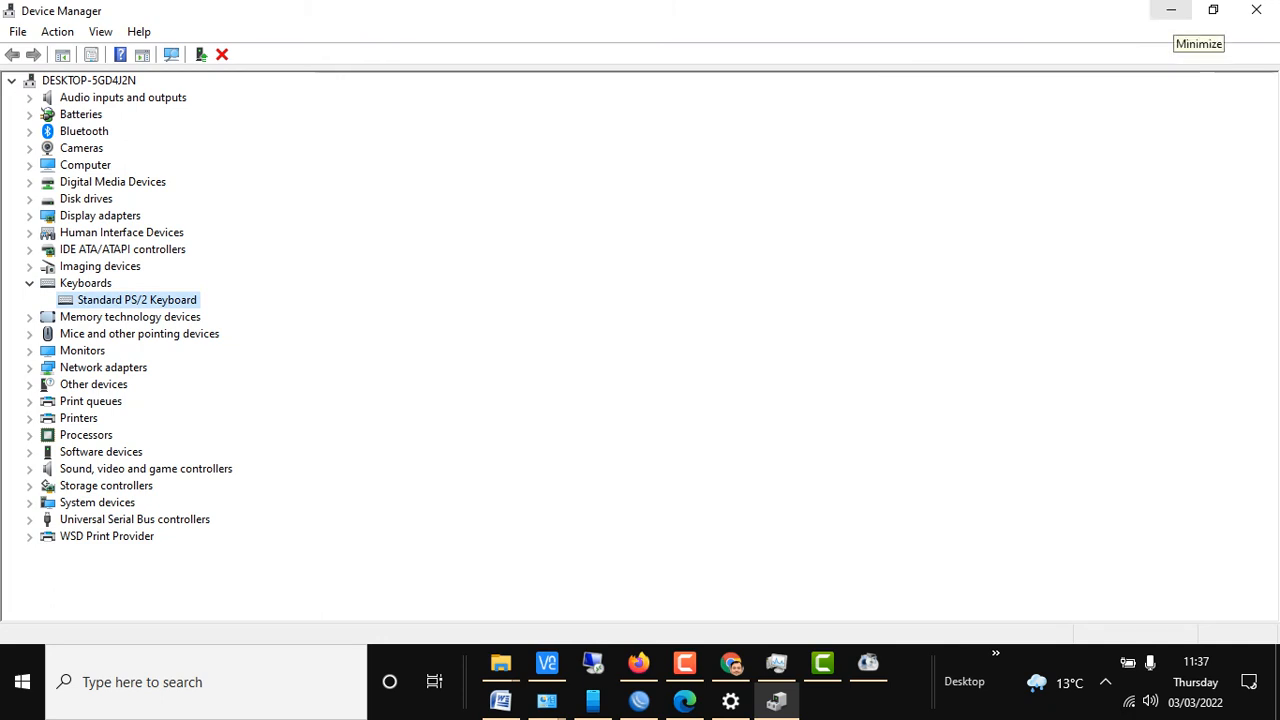